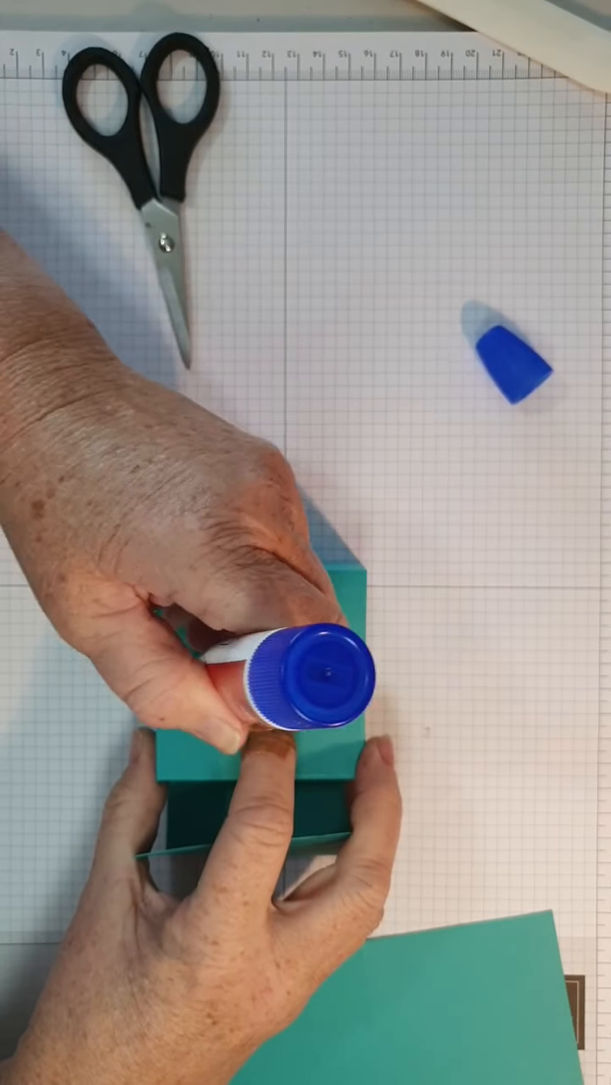
Squeeze a zigzag bead of liquid glue across the teal flap while steadying the piece
left_click_drag(305, 687, 254, 670)
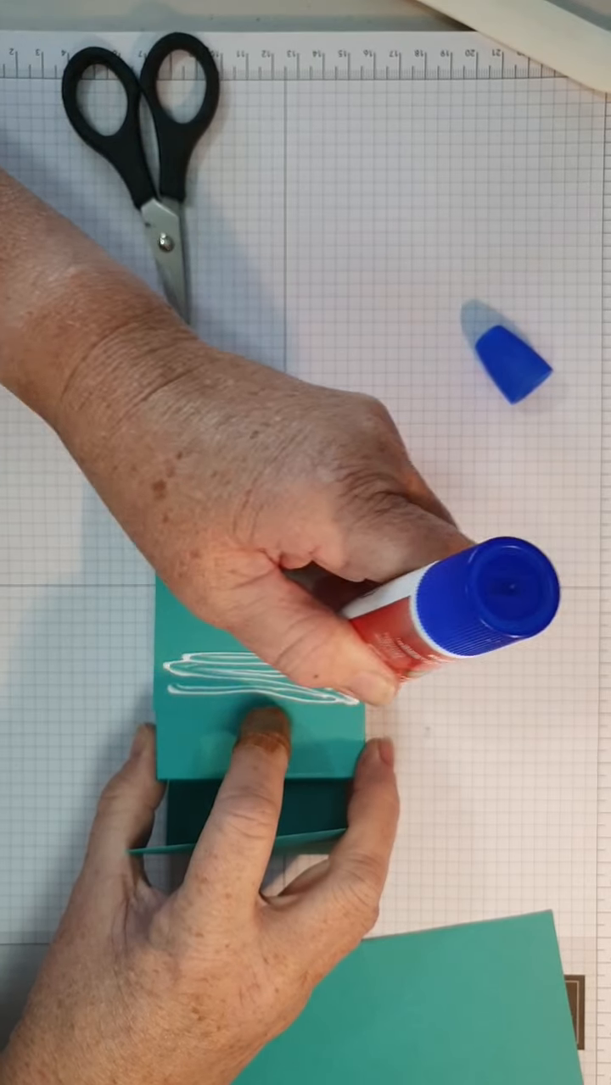